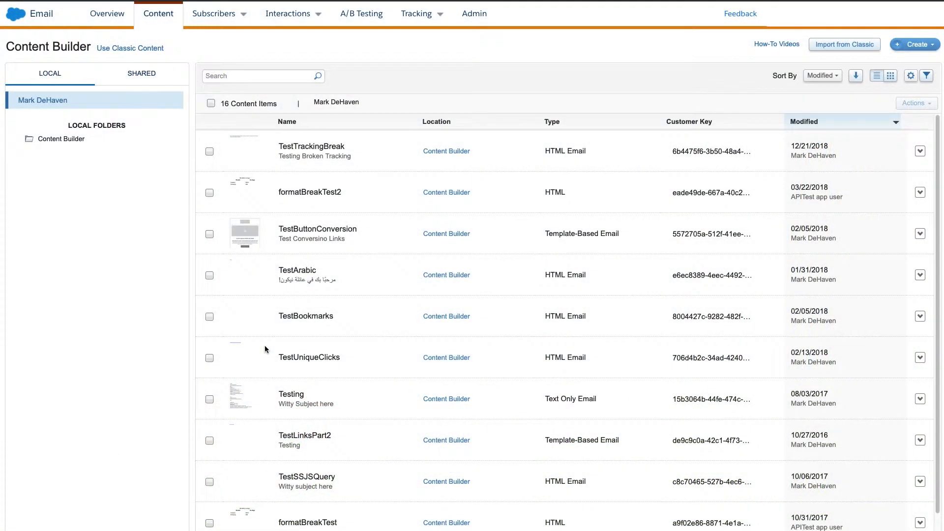
mouse_move(896, 400)
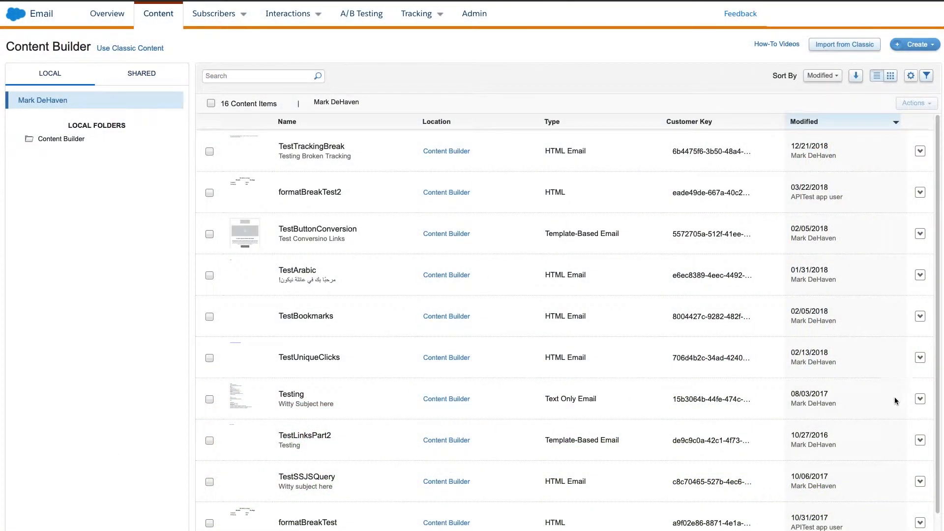
Show the row actions menu for the Testing email in Content Builder
left_click(919, 399)
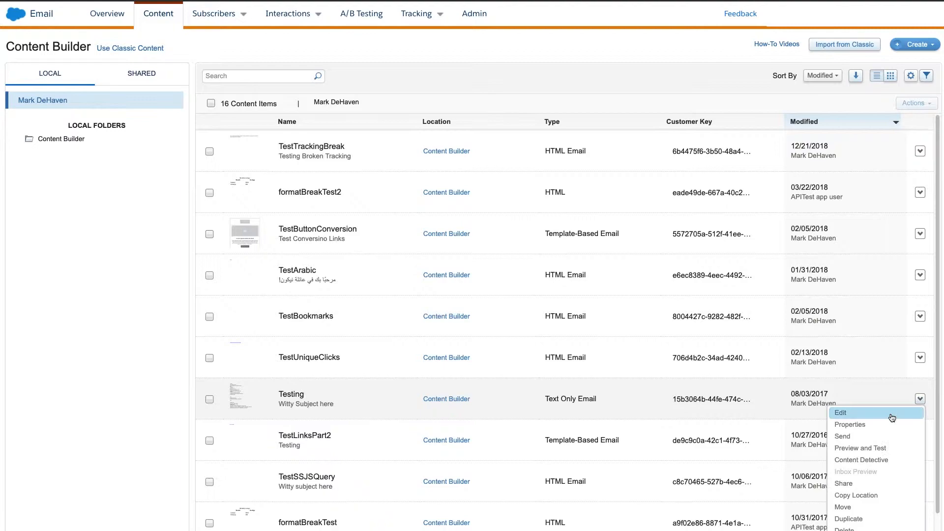
Choose Send to launch the Send Email wizard for the Testing email
left_click(843, 436)
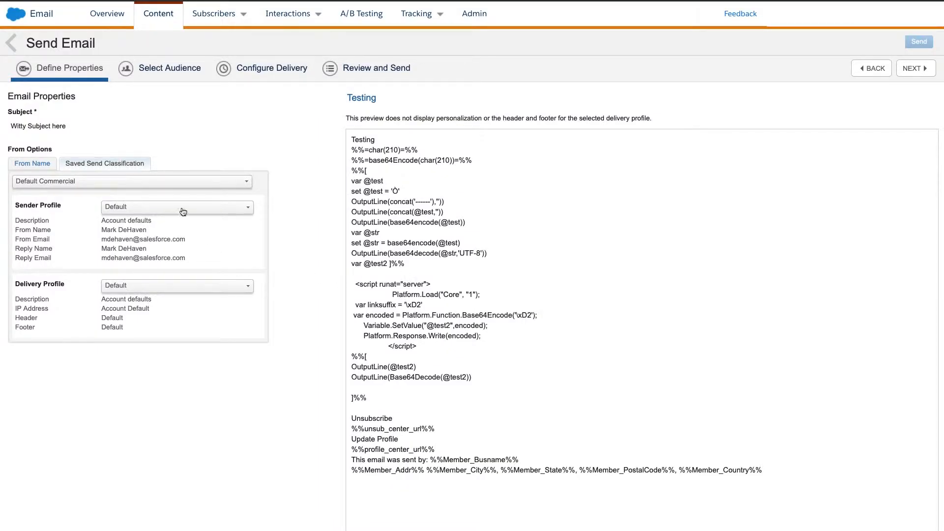
mouse_move(184, 285)
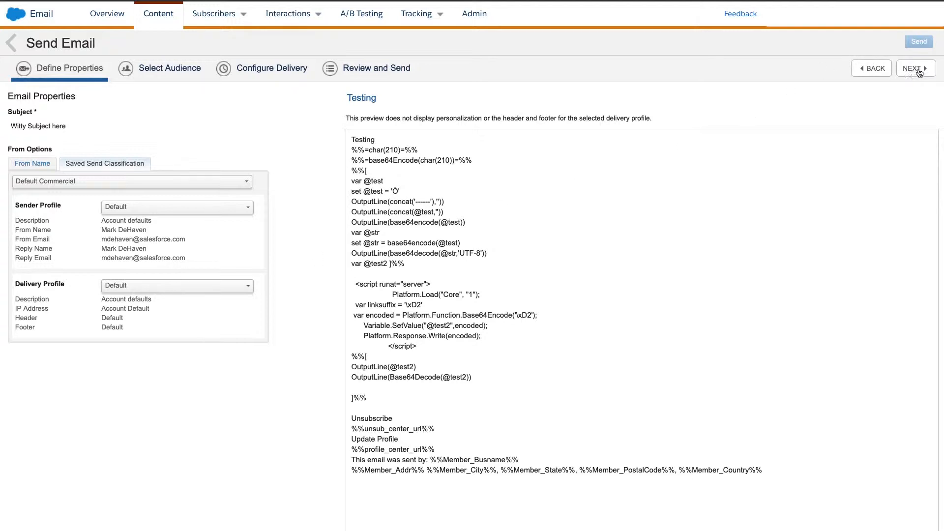
Target the TestSendToMyself list (2 recipients) and advance to Configure Delivery
left_click(913, 68)
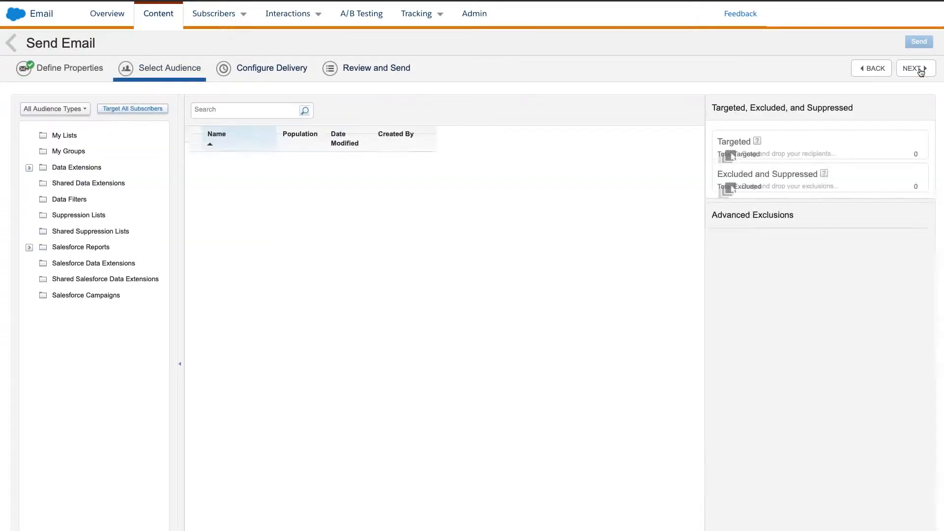
left_click(65, 134)
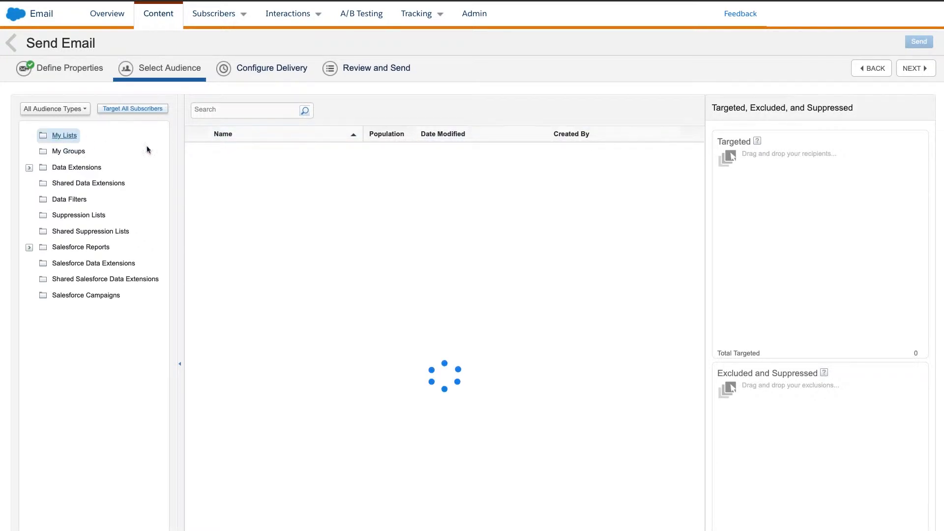
left_click_drag(240, 285, 846, 243)
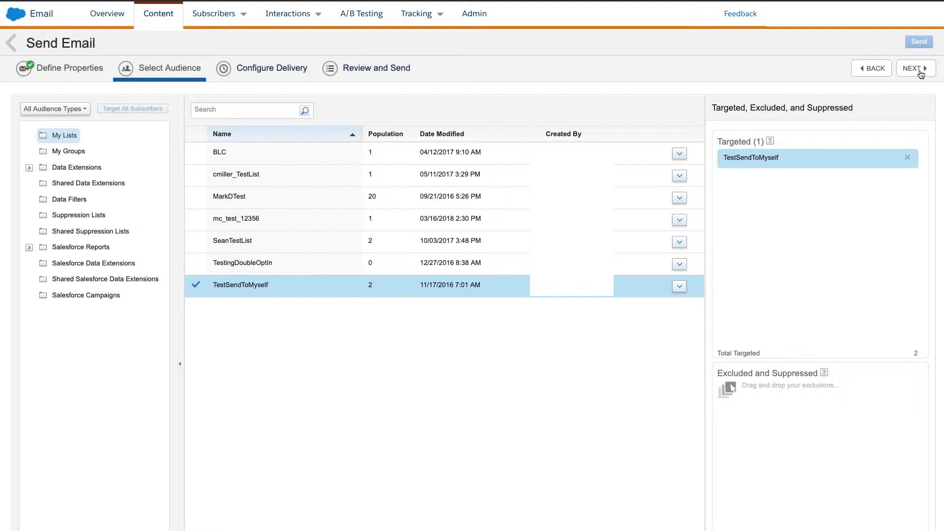
left_click(914, 68)
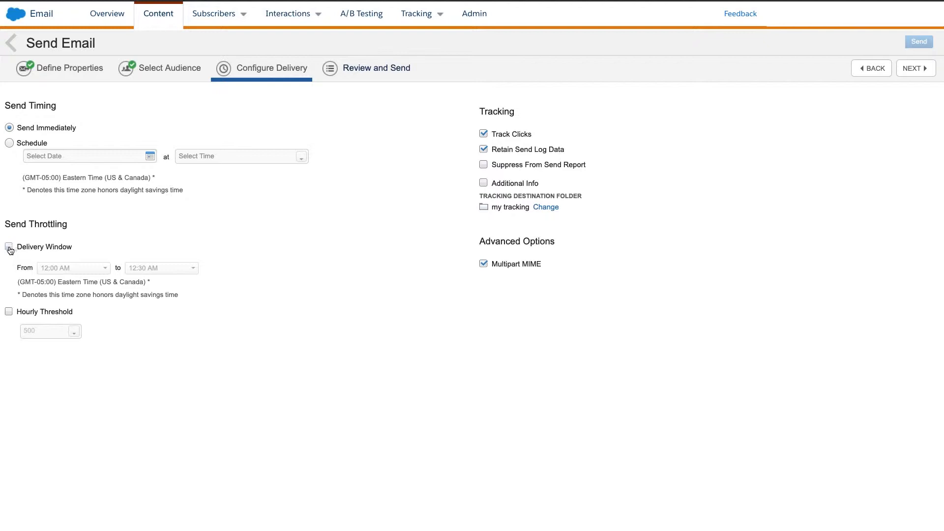
Enable a delivery window from 8:00 AM to 5:00 PM and switch on the hourly threshold
left_click(9, 247)
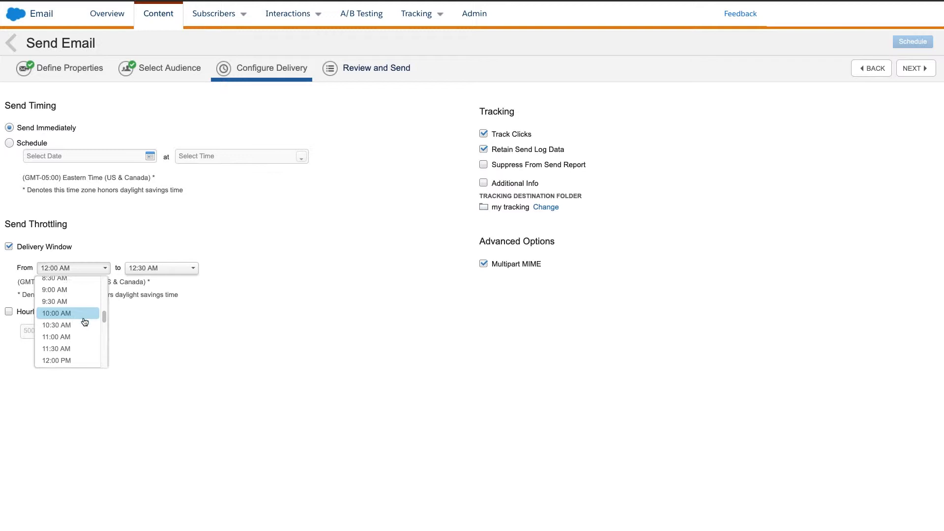
left_click(54, 277)
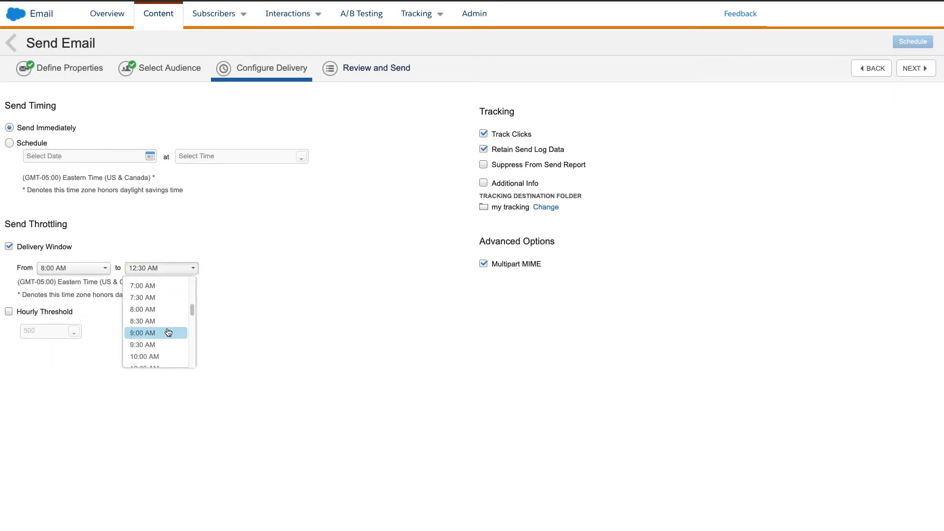
scroll("down", 3)
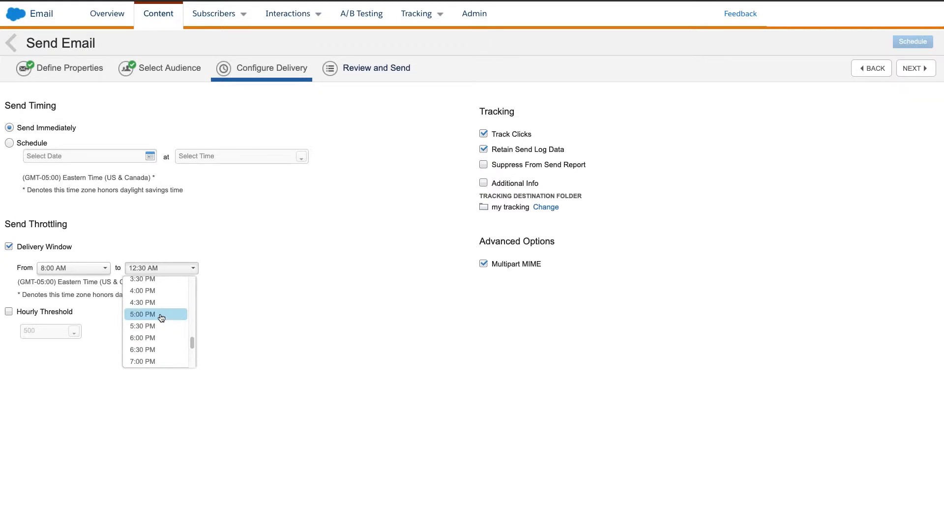
left_click(141, 315)
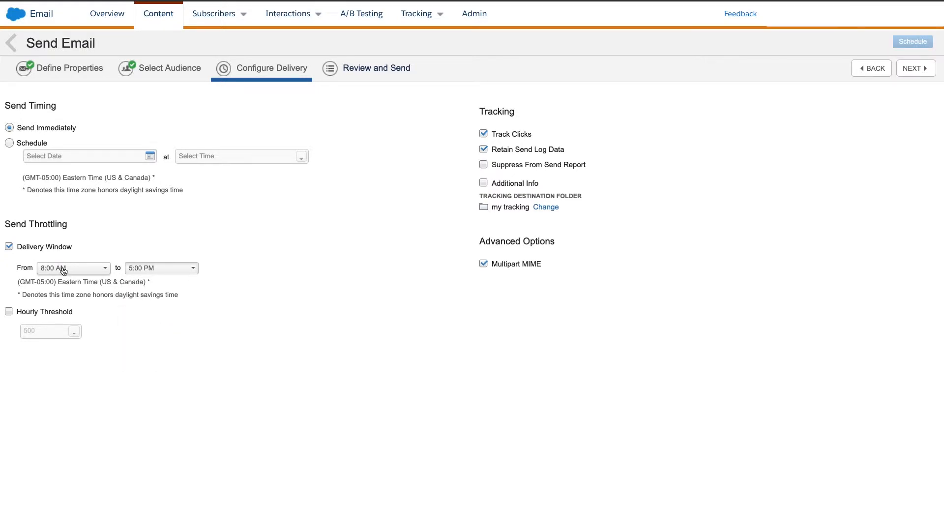
mouse_move(158, 296)
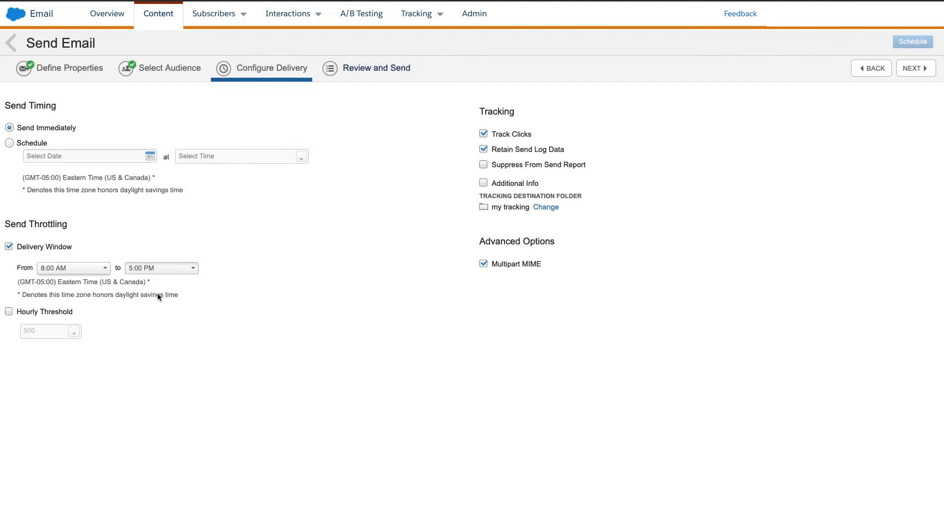
mouse_move(161, 301)
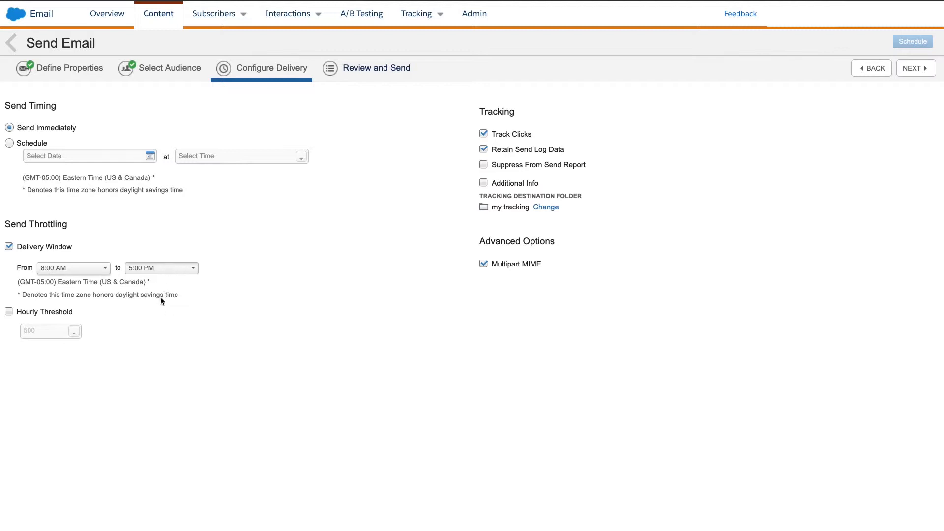
mouse_move(164, 312)
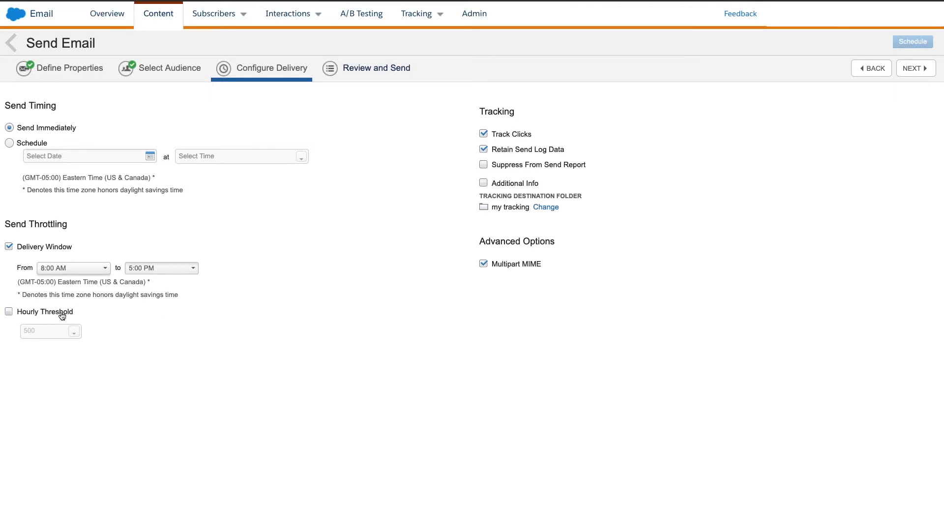
left_click(8, 312)
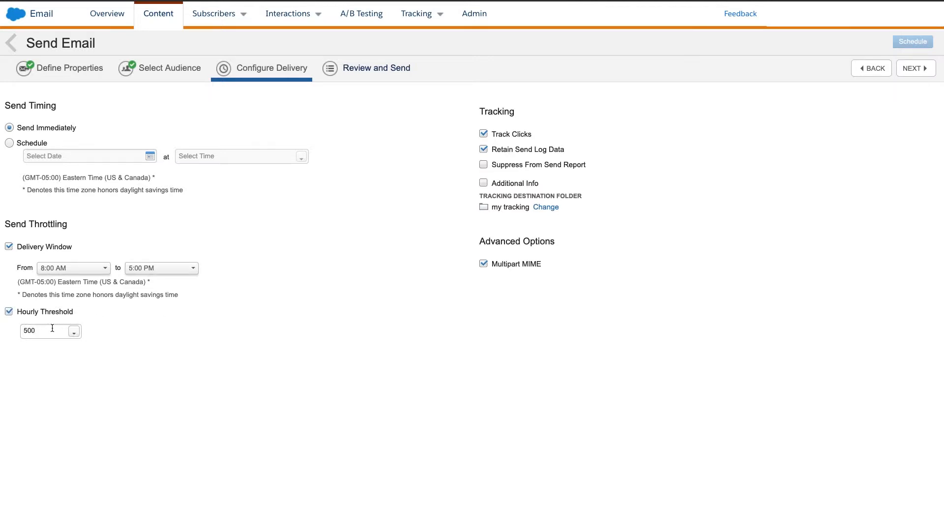
Raise the hourly sending threshold to 15,000
left_click(74, 331)
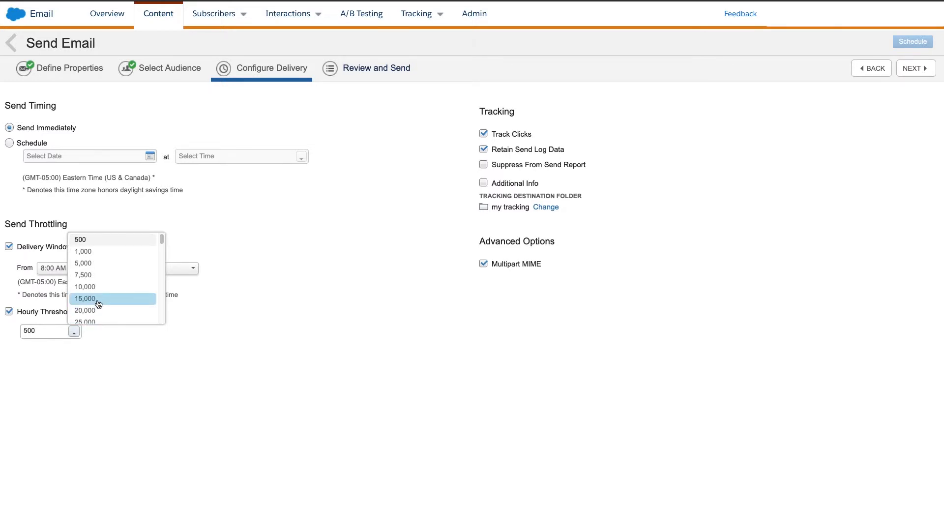
mouse_move(100, 303)
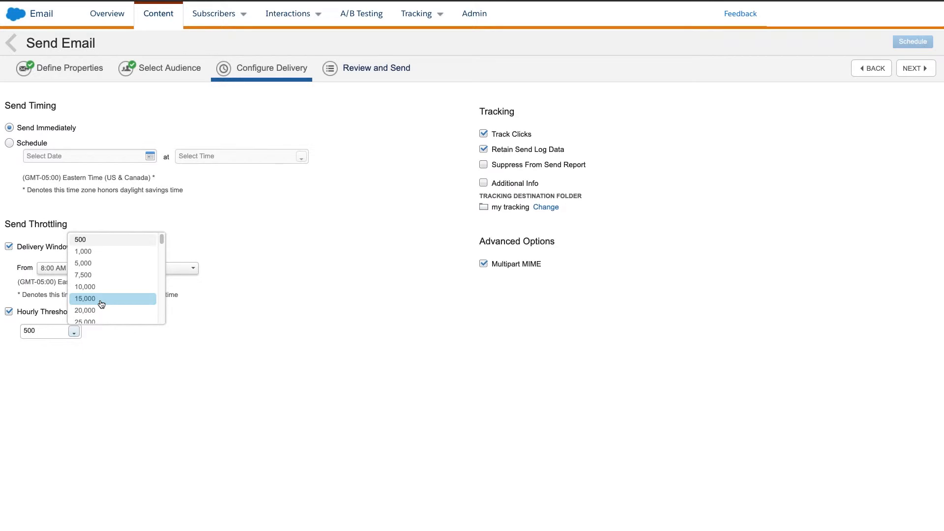
left_click(84, 299)
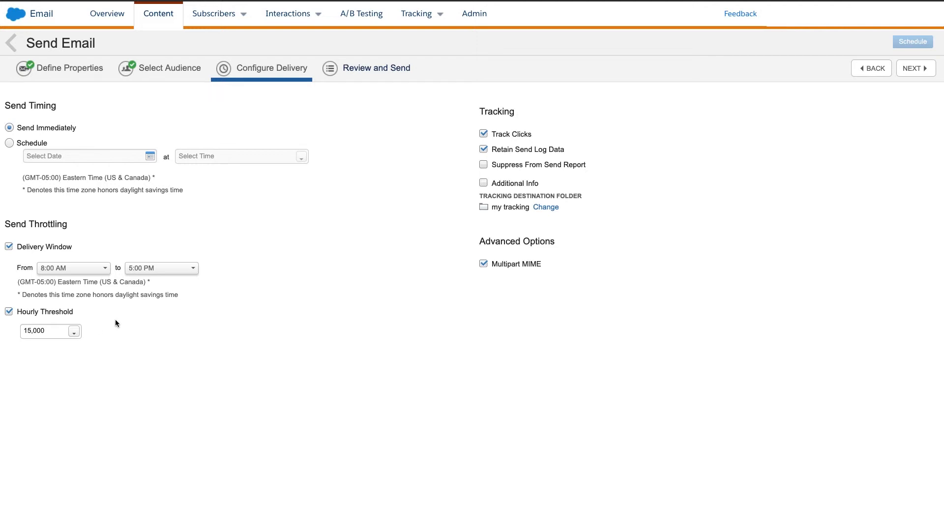
mouse_move(559, 239)
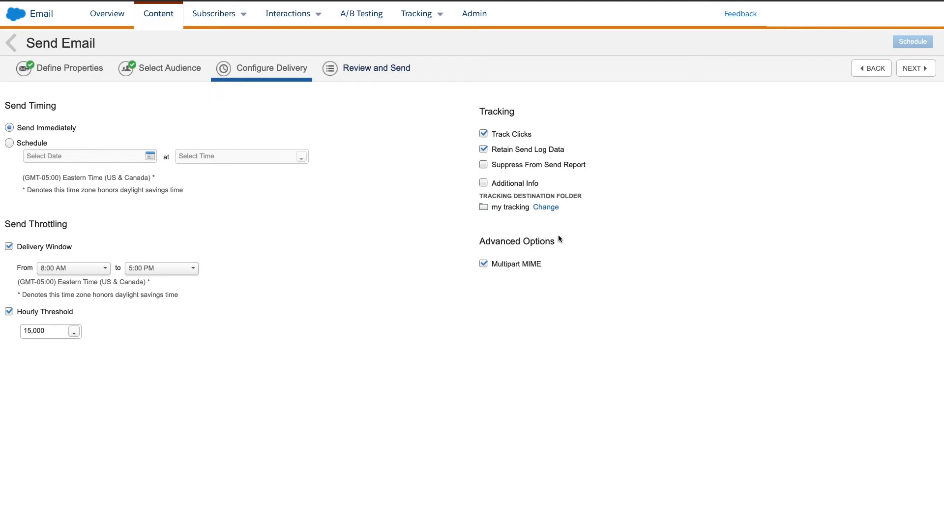
mouse_move(639, 259)
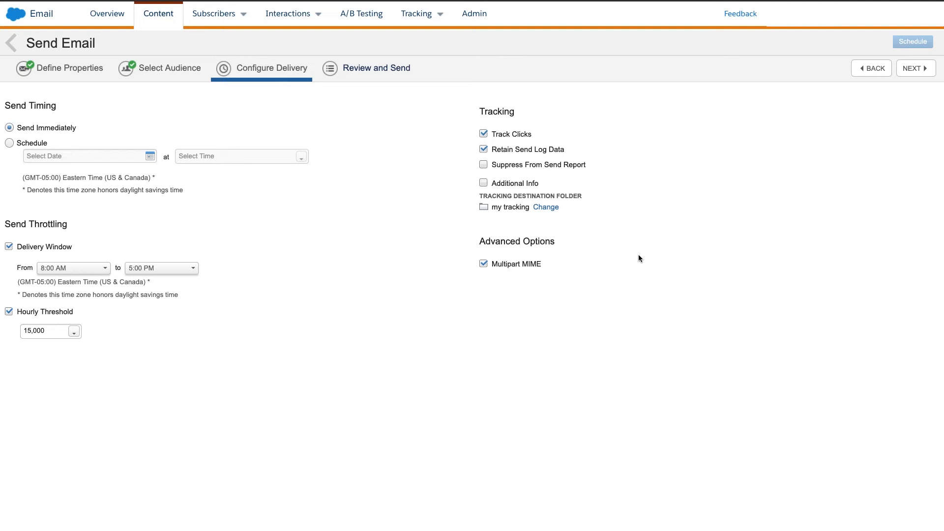